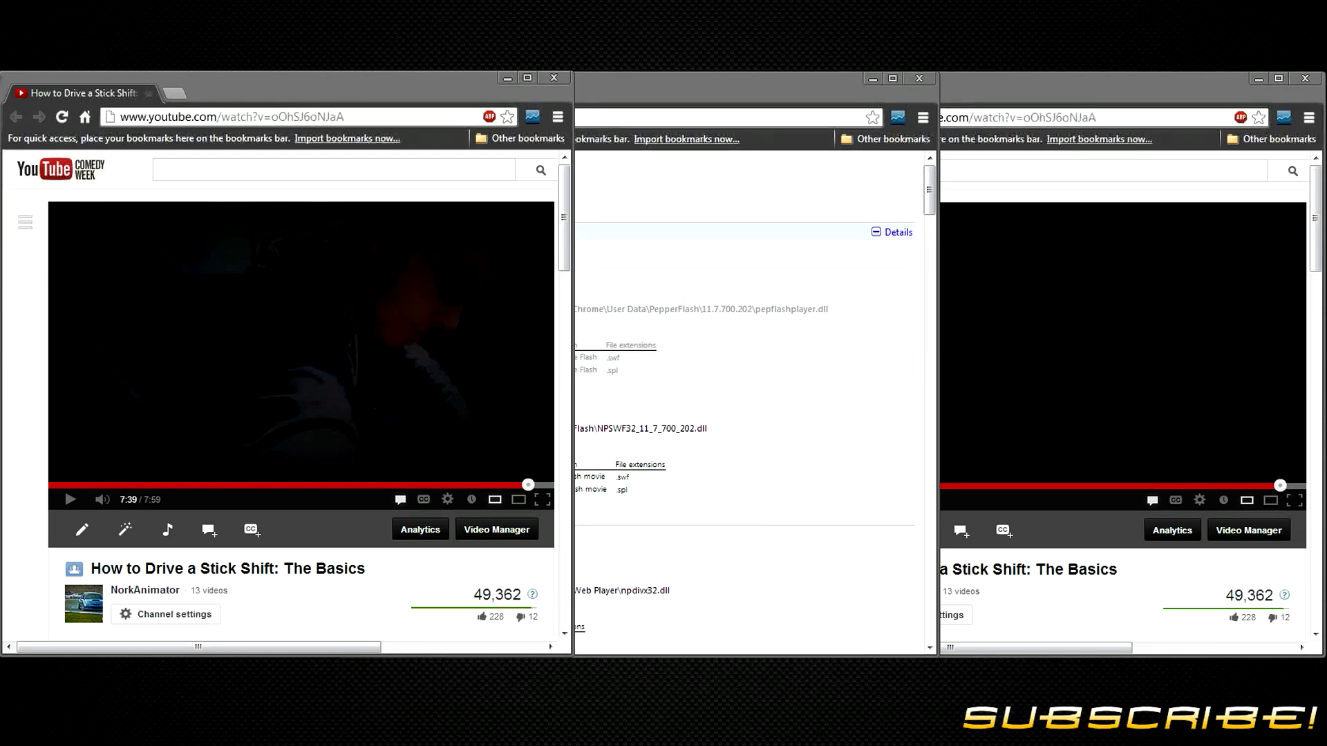
pyautogui.moveTo(81, 508)
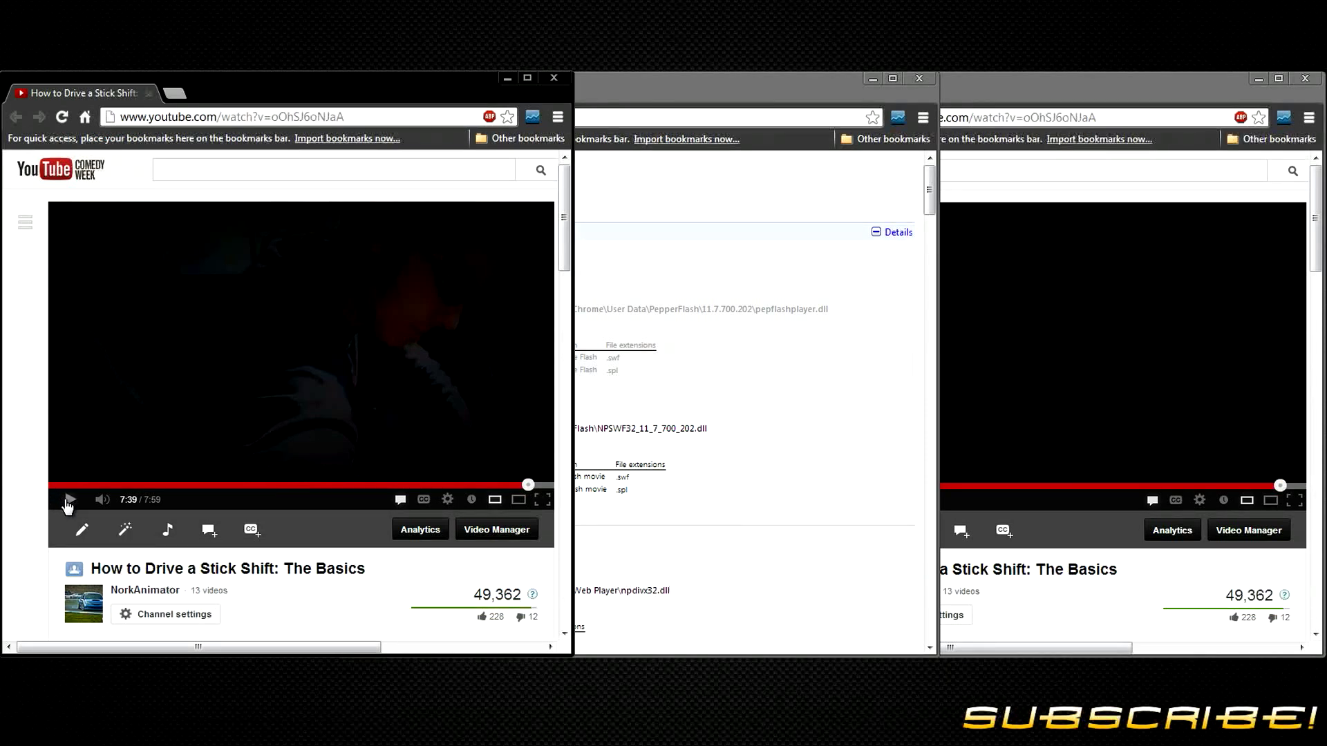
# - Resume the left window's stick-shift video from 7:39 toward the special thanks credits
pyautogui.click(68, 500)
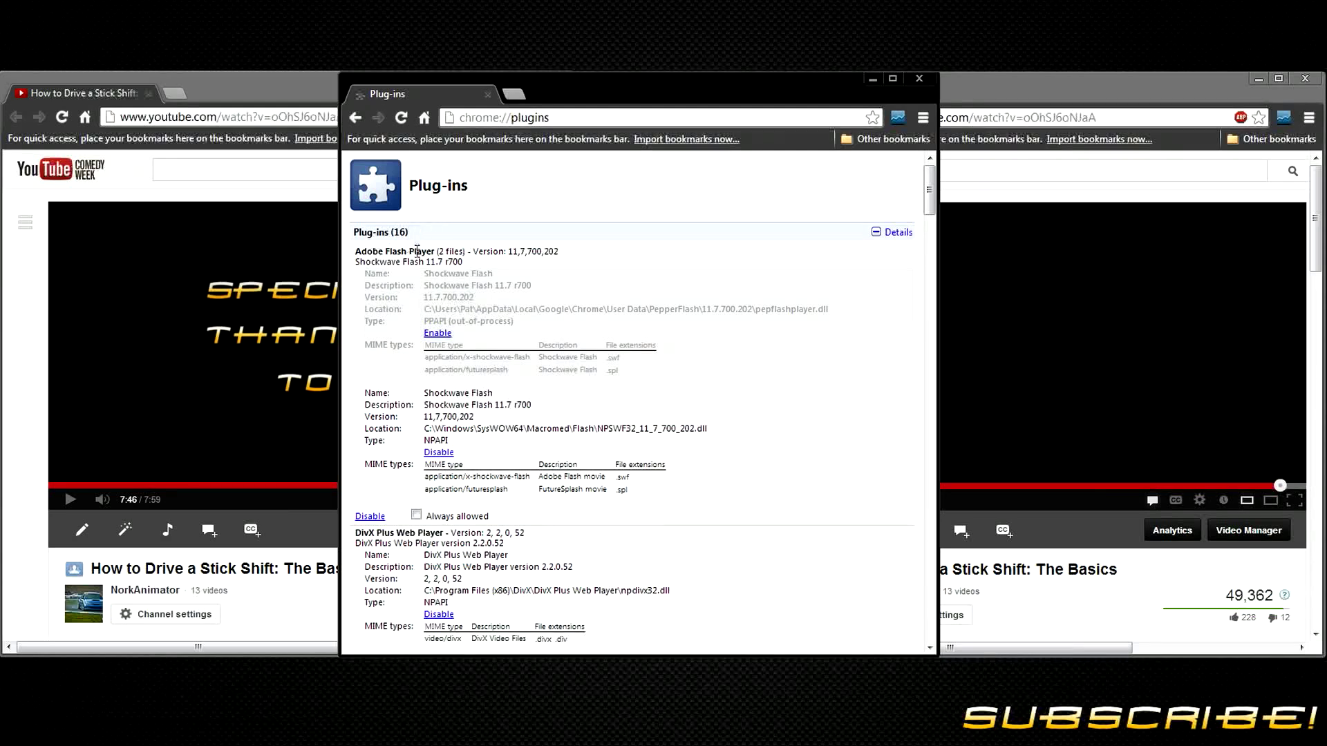
pyautogui.moveTo(524, 267)
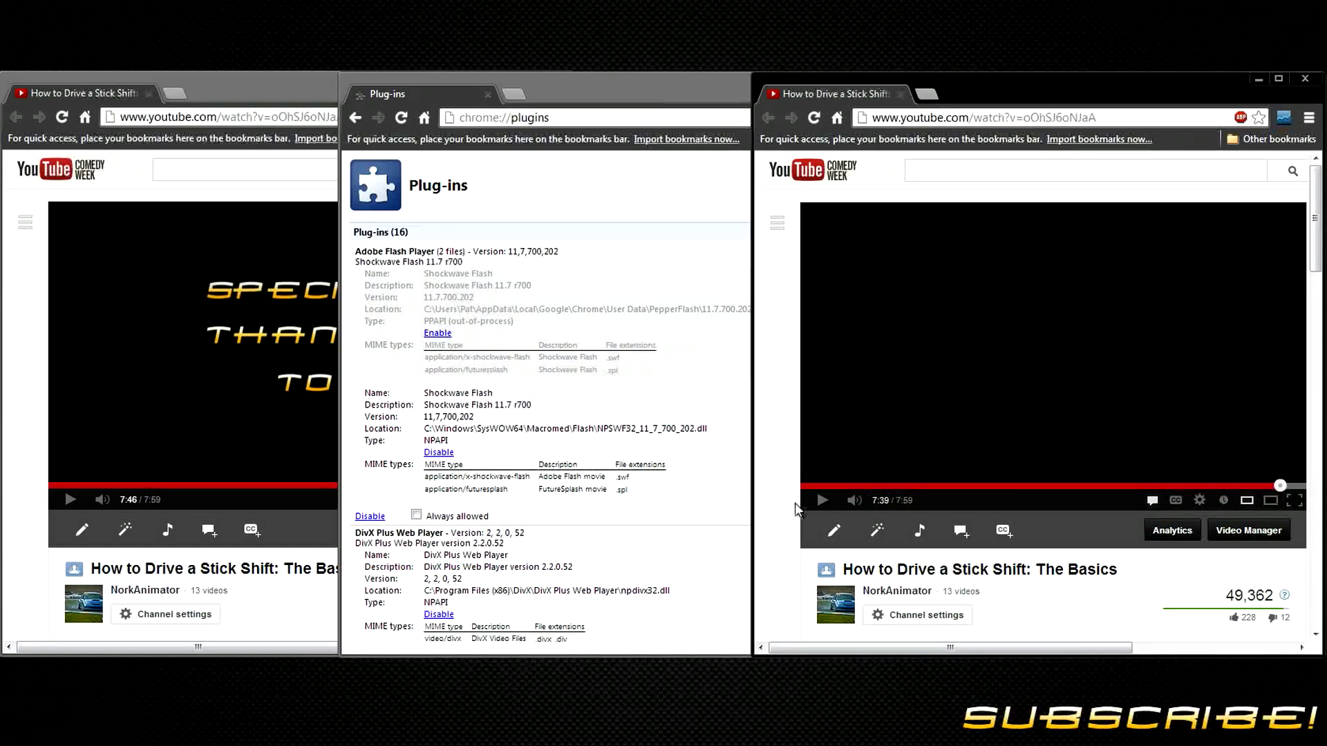
pyautogui.moveTo(820, 506)
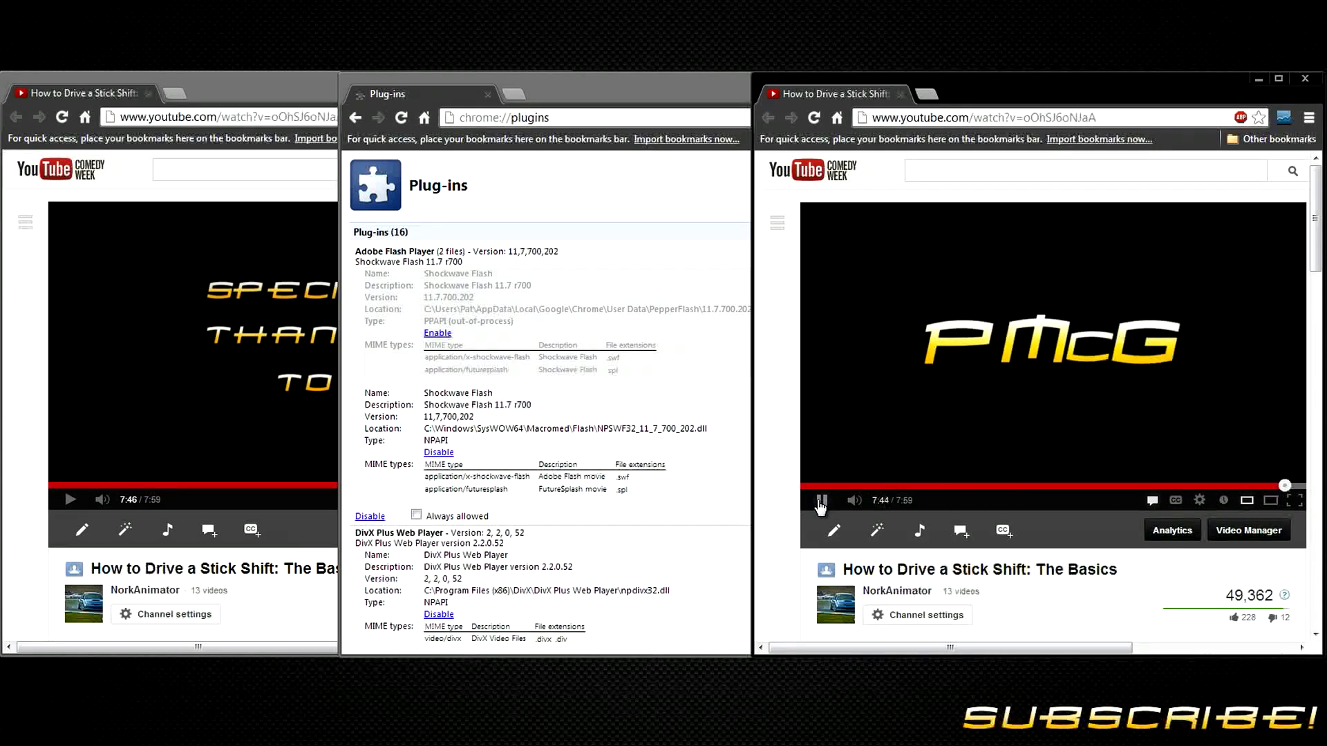
# - Pause the right window's stick-shift video at 7:46 on the special thanks credits
pyautogui.click(822, 500)
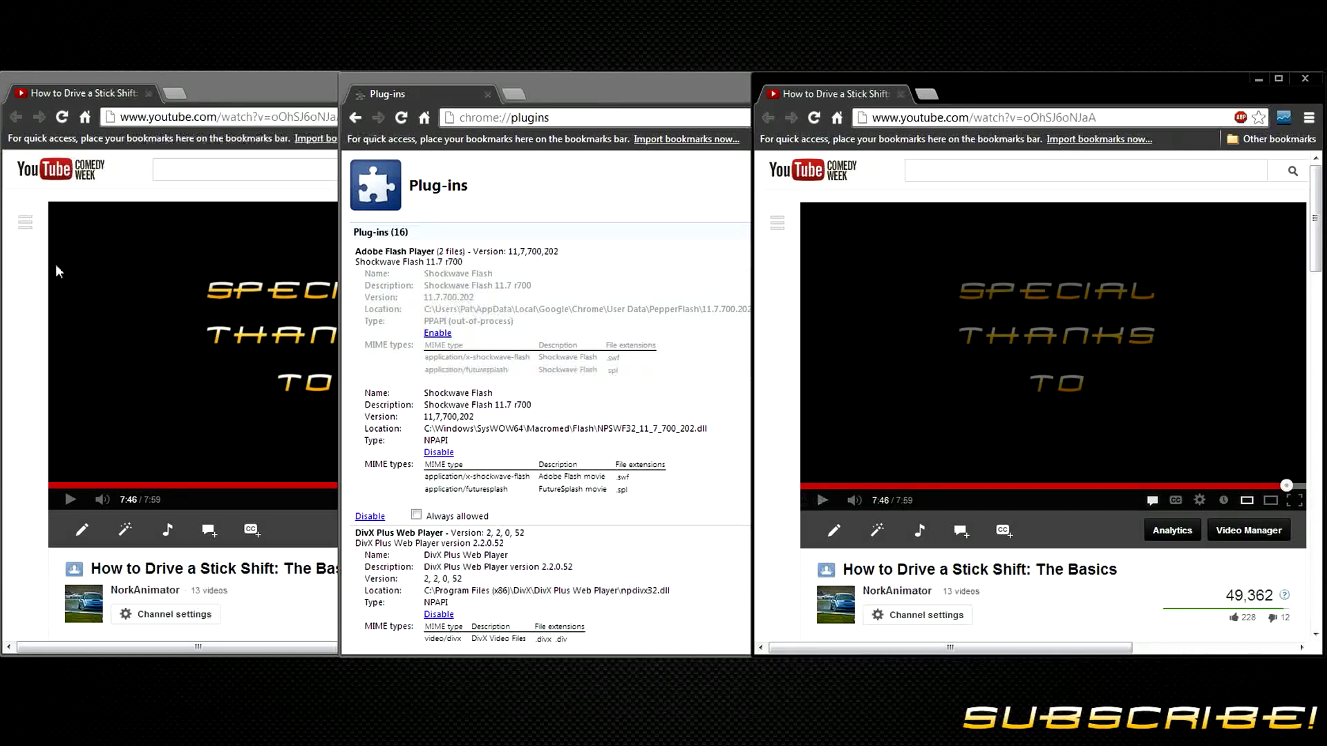